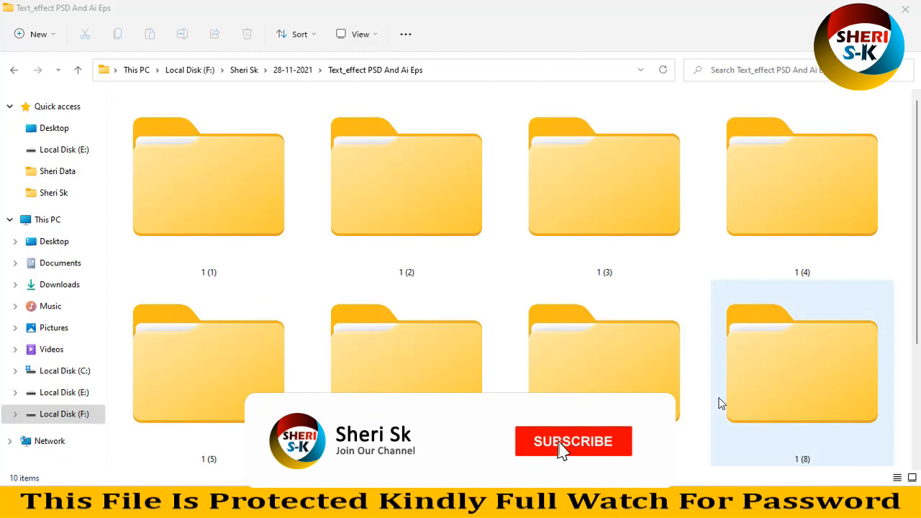
Browse the text-effect folder and enter its PSD subfolder.
{"action": "left_click", "coordinate": [573, 441]}
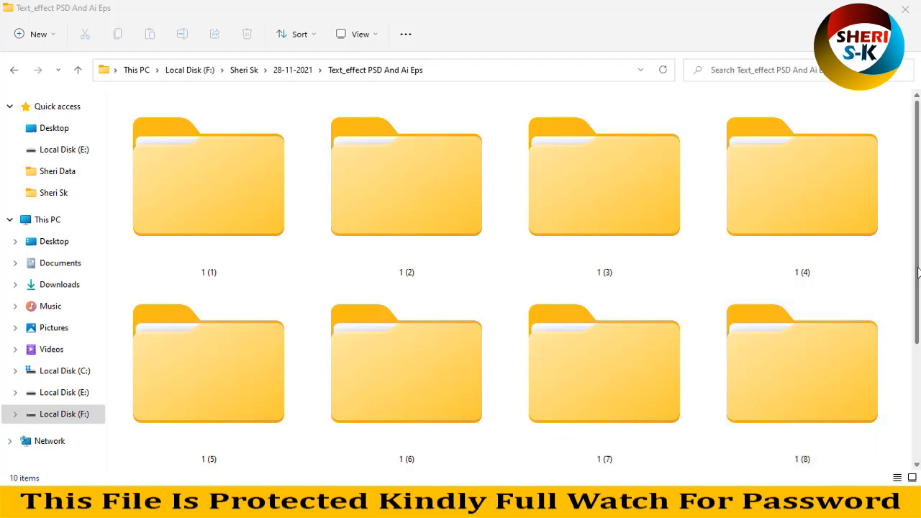
{"action": "scroll", "scroll_direction": "down", "scroll_amount": 3}
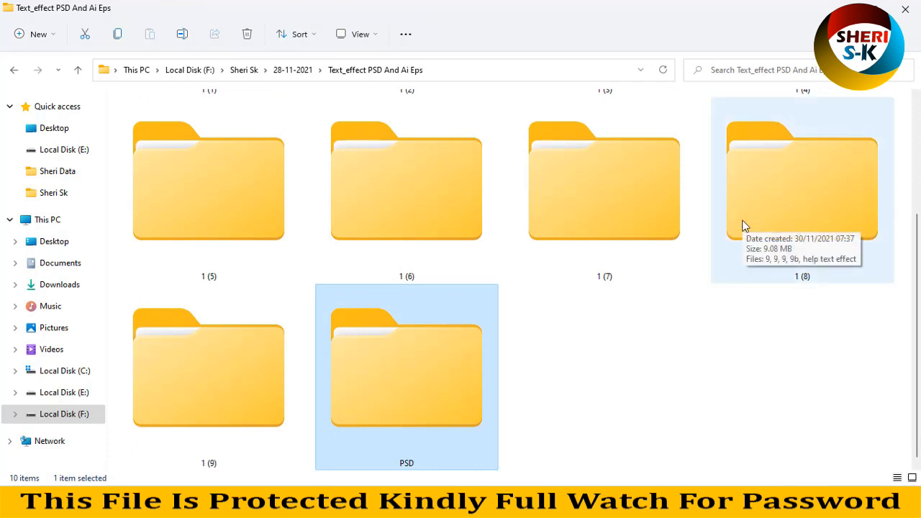
{"action": "mouse_move", "coordinate": [414, 368]}
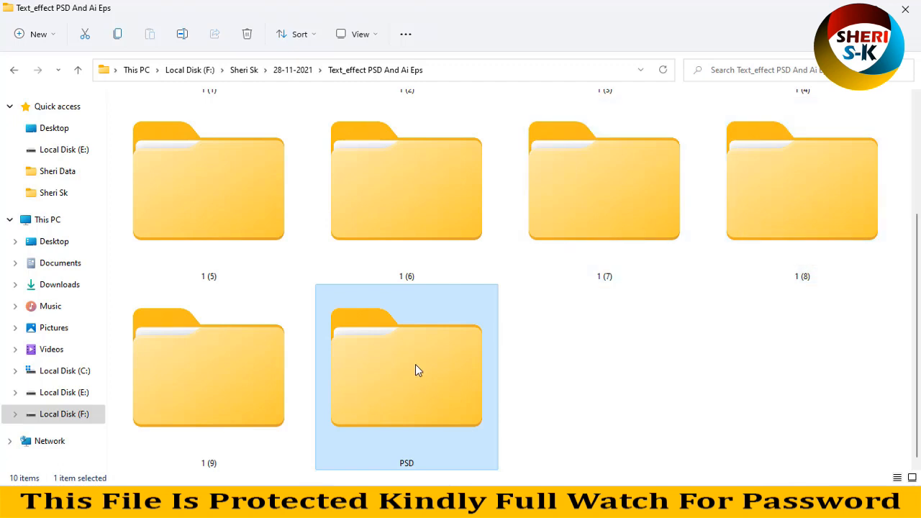
{"action": "double_click", "coordinate": [406, 371]}
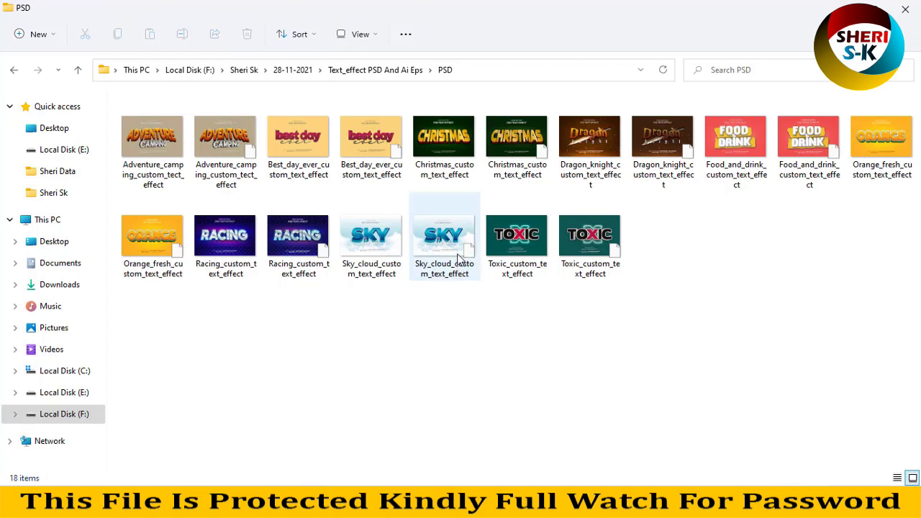
Pick Adventure_camping_custom_text_effect from the thumbnails and open it in Photoshop.
{"action": "left_click", "coordinate": [298, 237]}
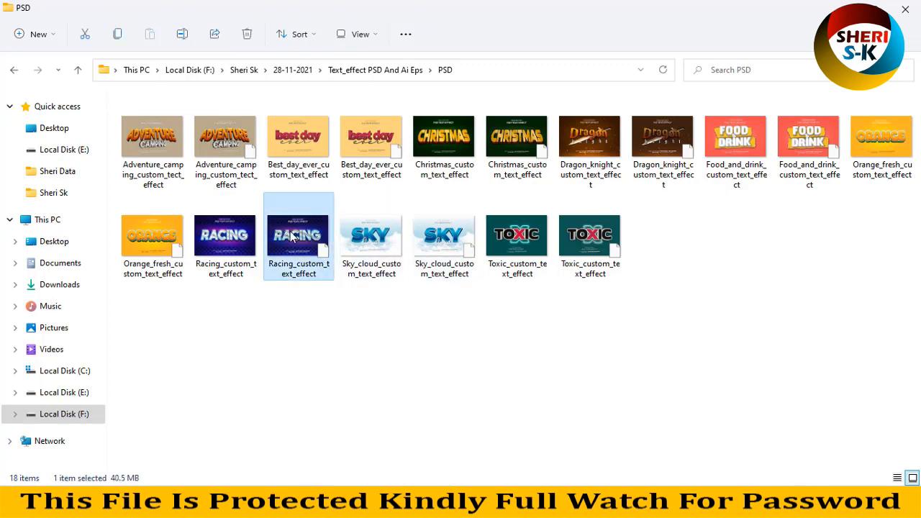
{"action": "left_click", "coordinate": [225, 137]}
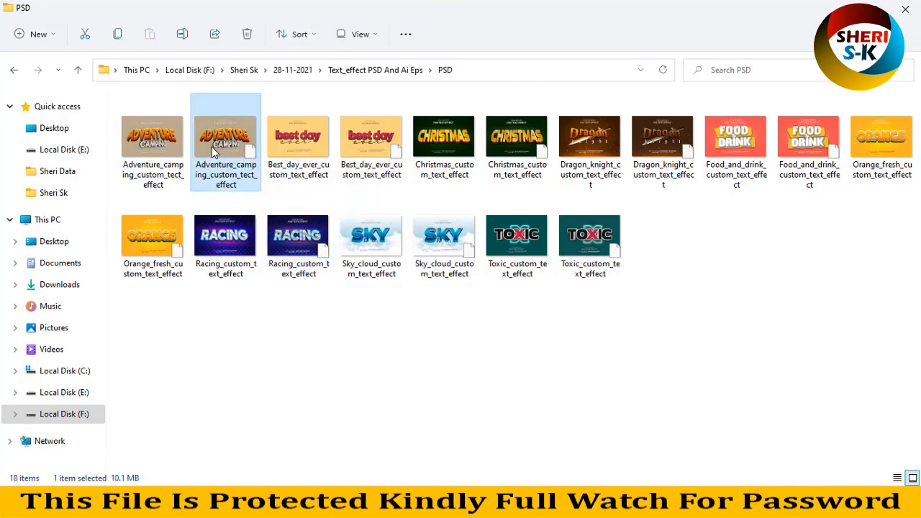
{"action": "double_click", "coordinate": [224, 137]}
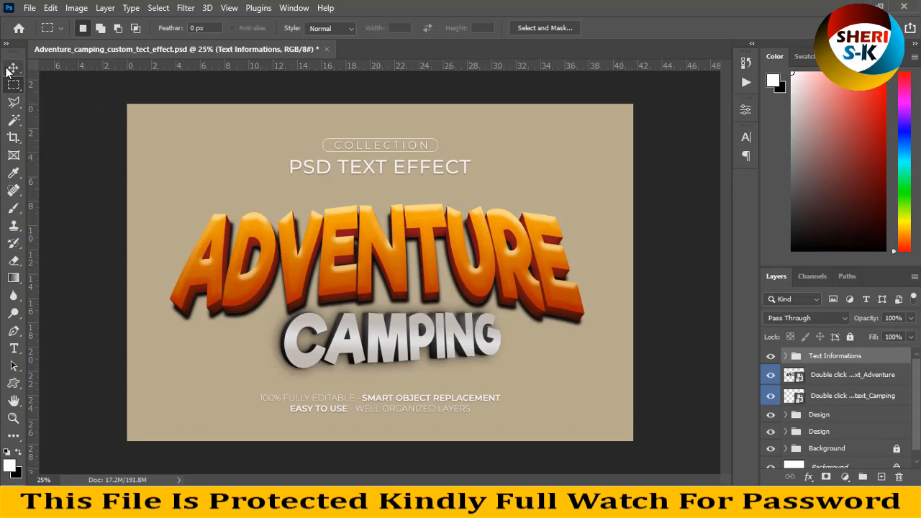
Open the 'Double click for edit text_Adventure' smart object as ADVENTURE.psb.
{"action": "left_click", "coordinate": [11, 68]}
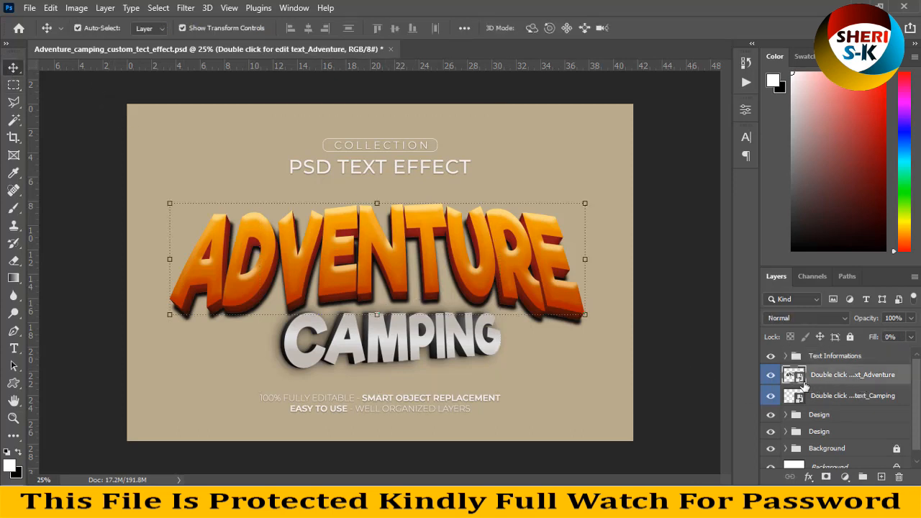
{"action": "double_click", "coordinate": [793, 374]}
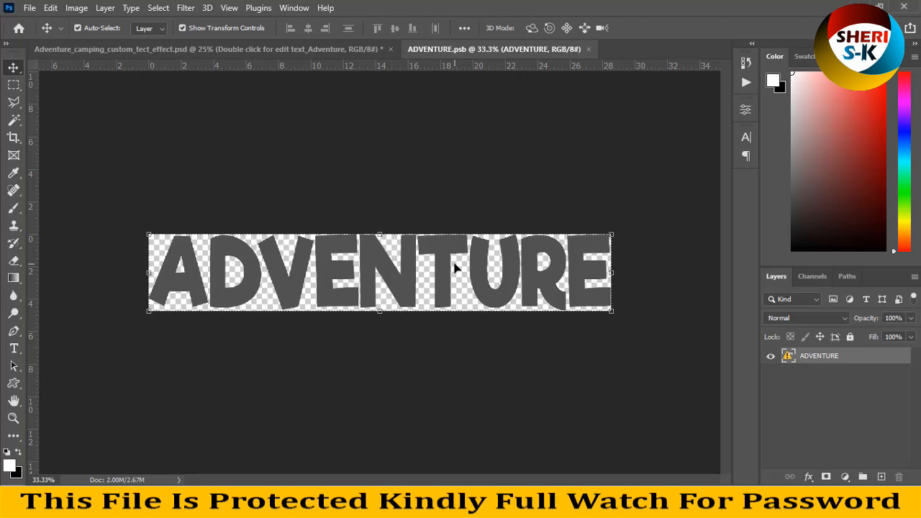
Replace the ADVENTURE word with 'SHERI' and set it in the Romana Story font.
{"action": "left_click", "coordinate": [14, 349]}
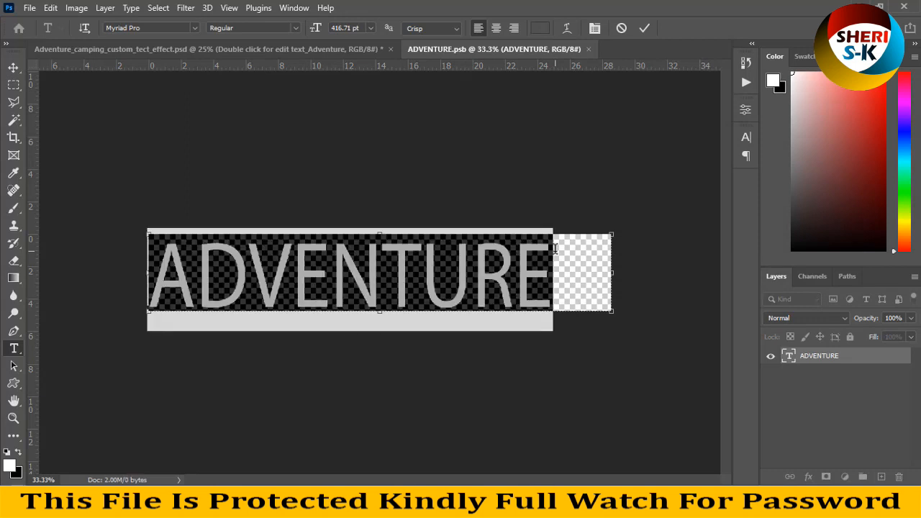
{"action": "type", "text": "SHERI SK"}
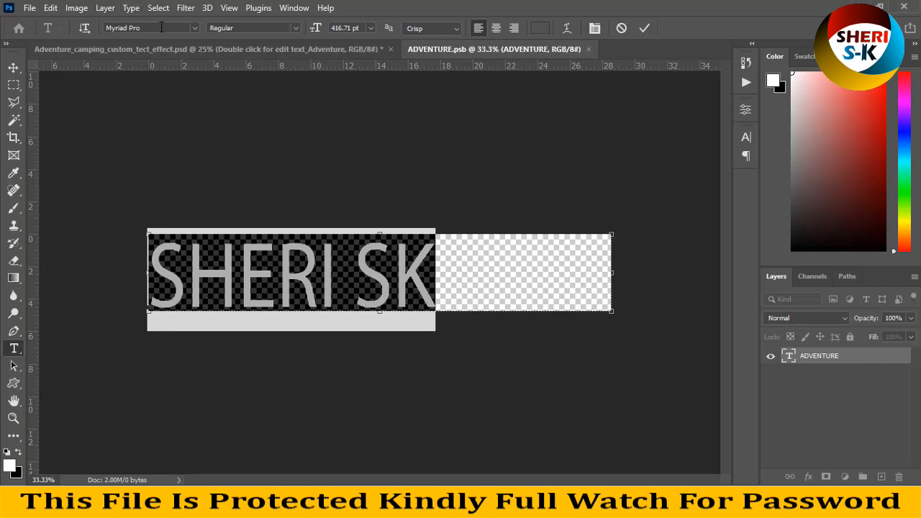
{"action": "left_click", "coordinate": [141, 27]}
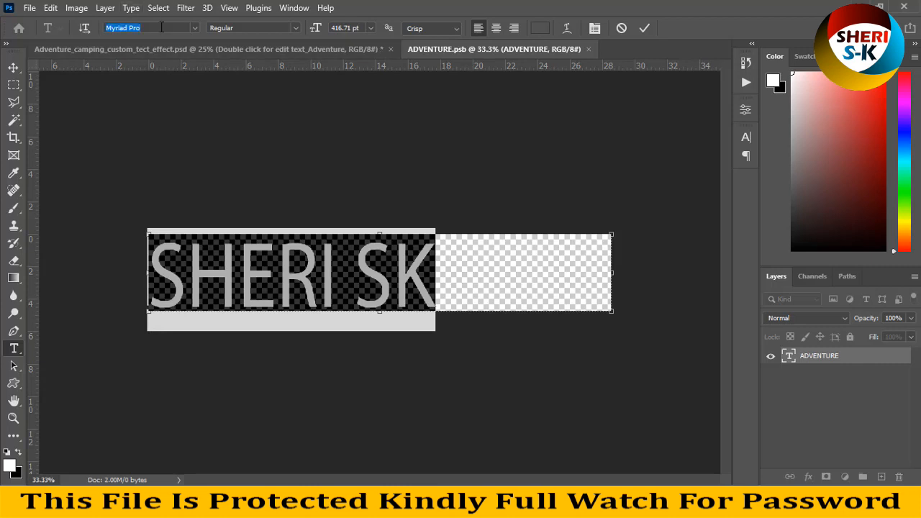
{"action": "type", "text": "VR"}
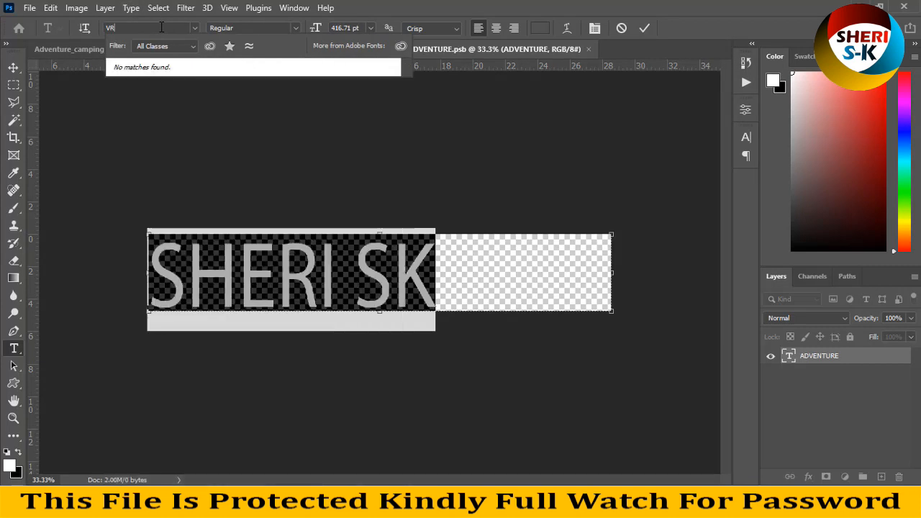
{"action": "type", "text": "I"}
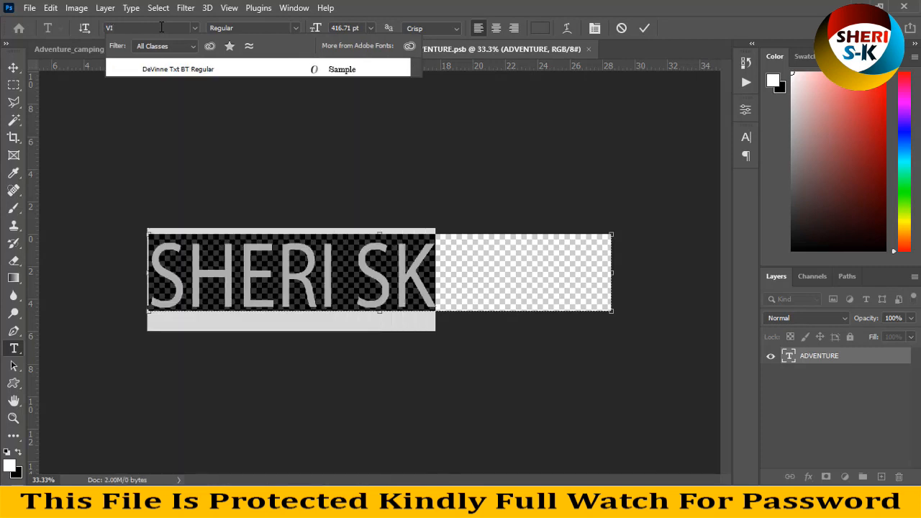
{"action": "left_click", "coordinate": [151, 27]}
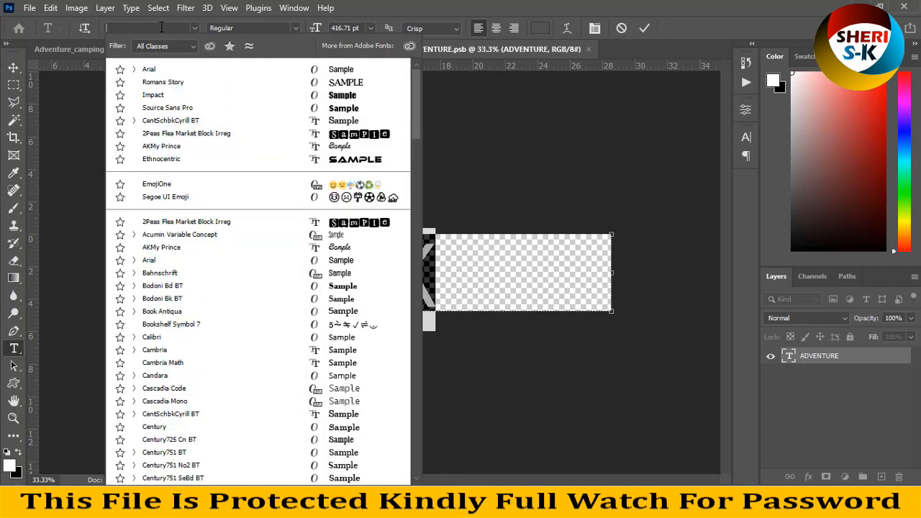
{"action": "left_click", "coordinate": [152, 95]}
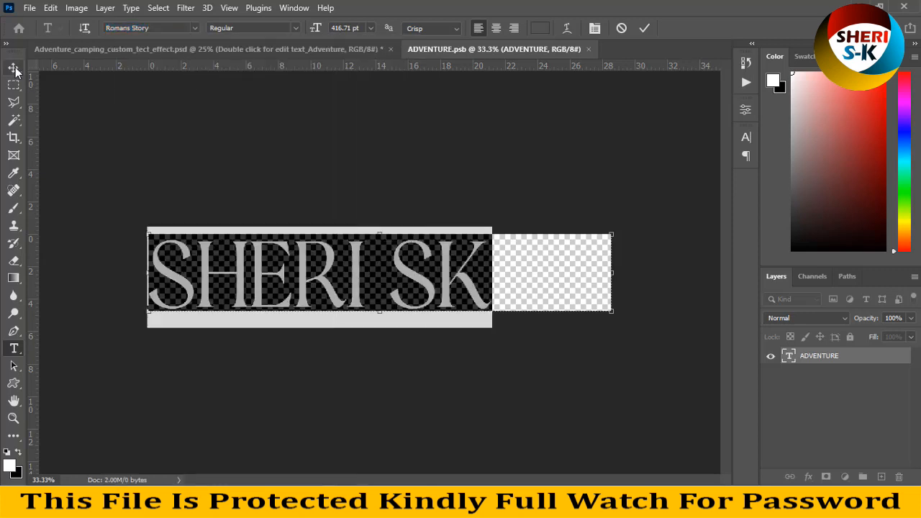
{"action": "left_click", "coordinate": [12, 69]}
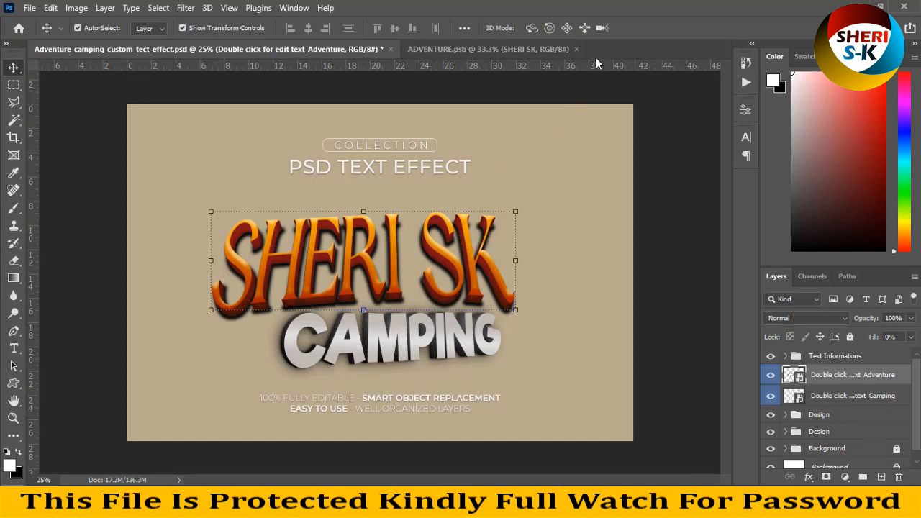
Close the Adventure camping document, discarding the changes.
{"action": "left_click", "coordinate": [576, 49]}
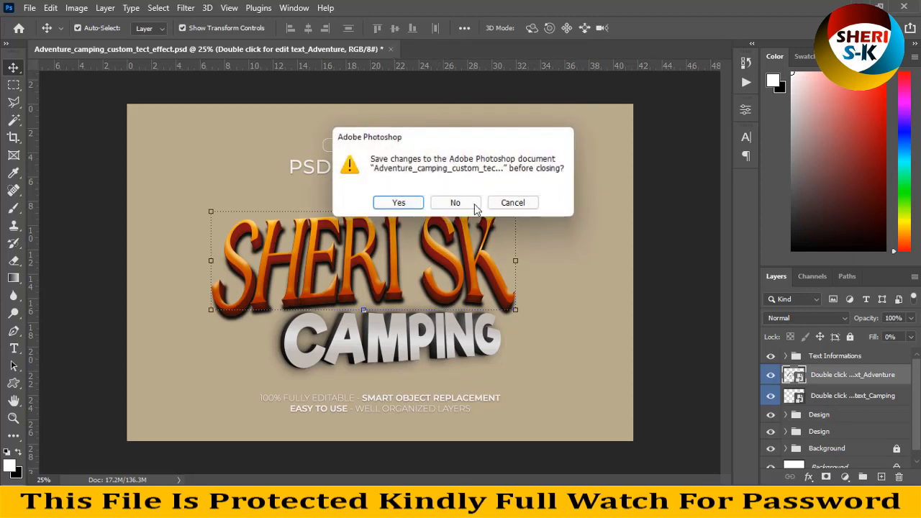
{"action": "left_click", "coordinate": [455, 201]}
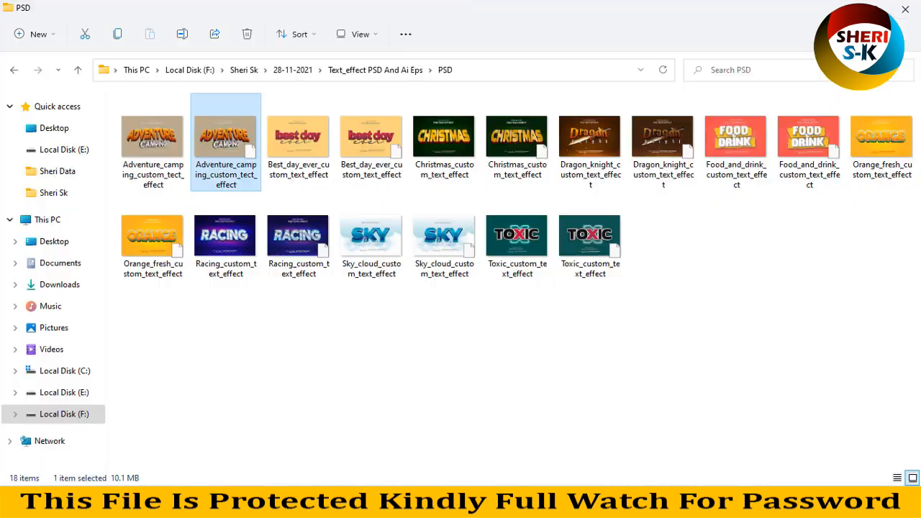
Browse the PSD thumbnails and open Dragon_knight_custom_text_effect.
{"action": "left_click", "coordinate": [443, 236]}
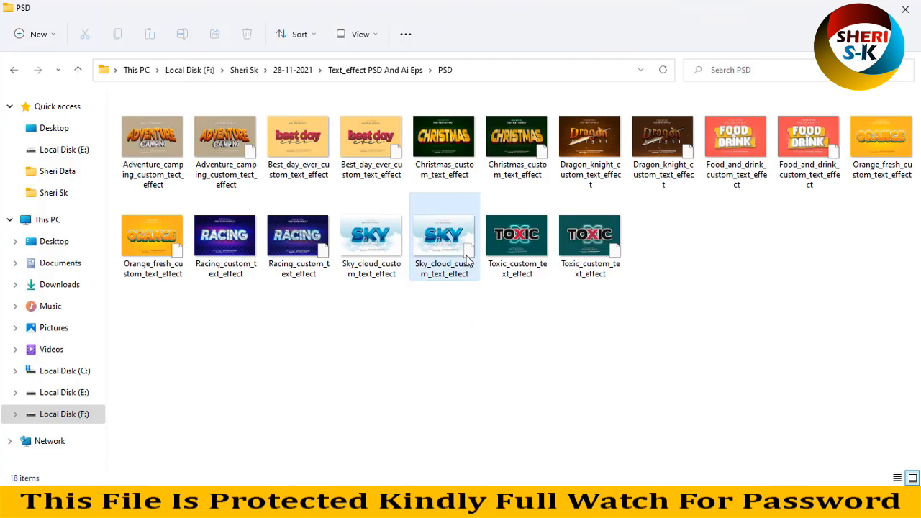
{"action": "left_click", "coordinate": [224, 236]}
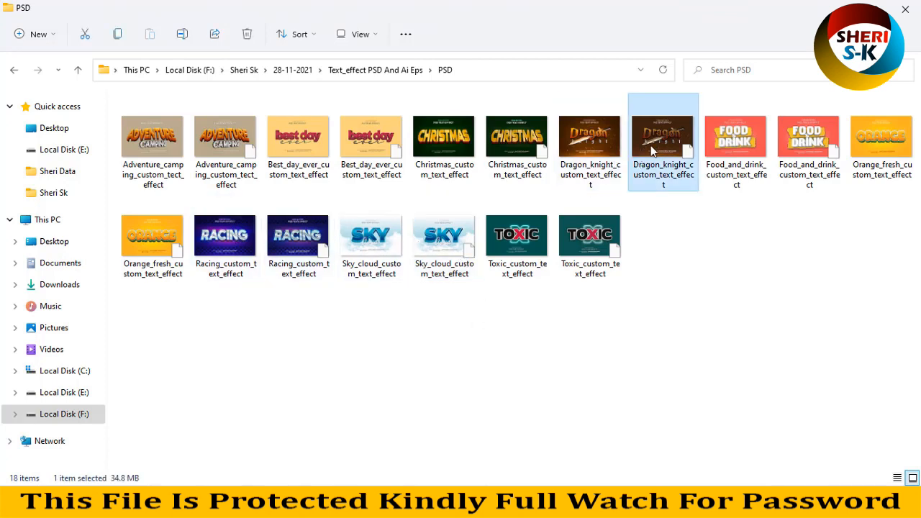
{"action": "double_click", "coordinate": [662, 137]}
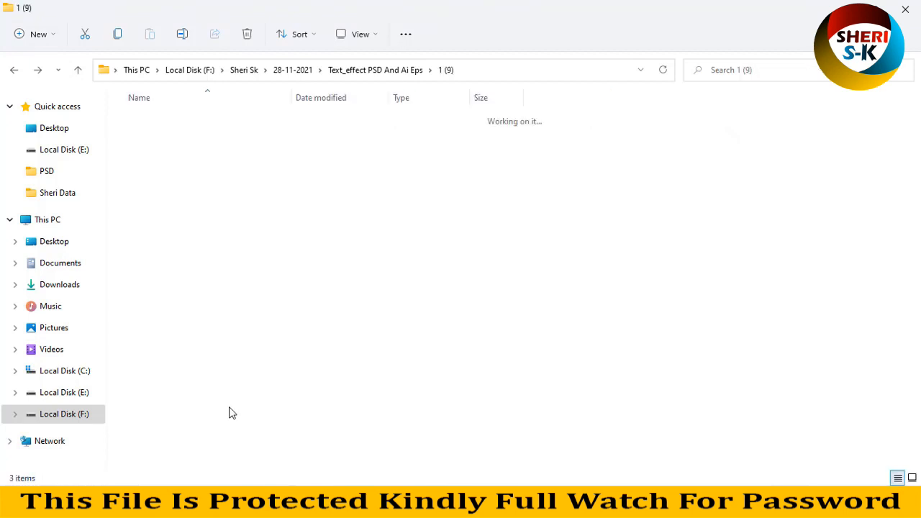
Show the folder as extra large thumbnails, then go up to the Text_effect PSD And Ai Eps folder.
{"action": "left_click", "coordinate": [357, 34]}
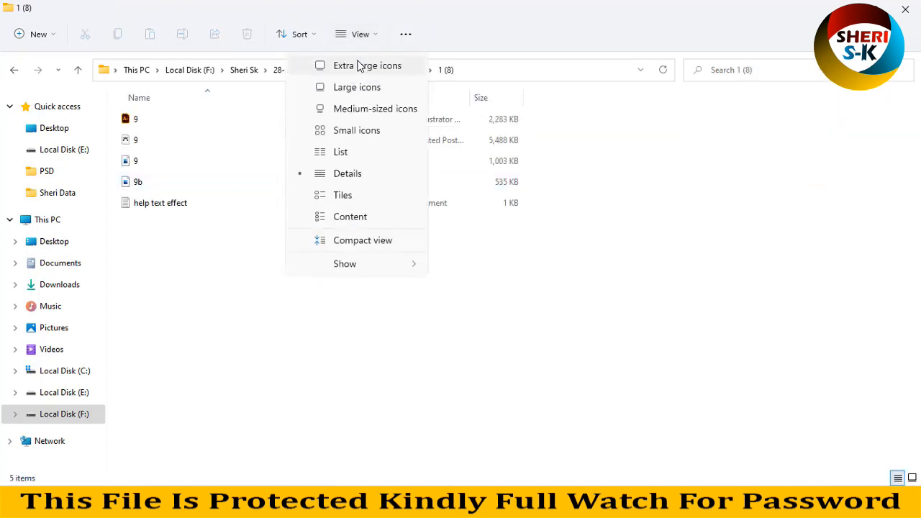
{"action": "left_click", "coordinate": [368, 66]}
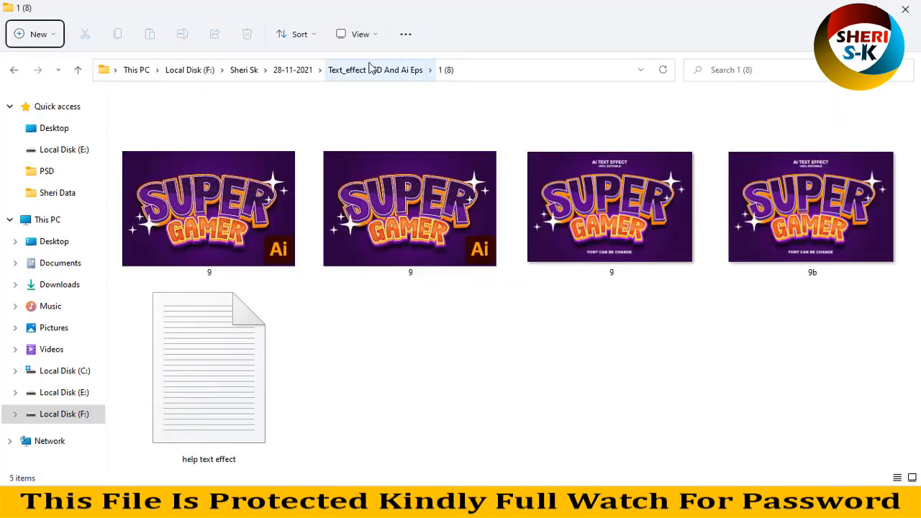
{"action": "left_click", "coordinate": [375, 69]}
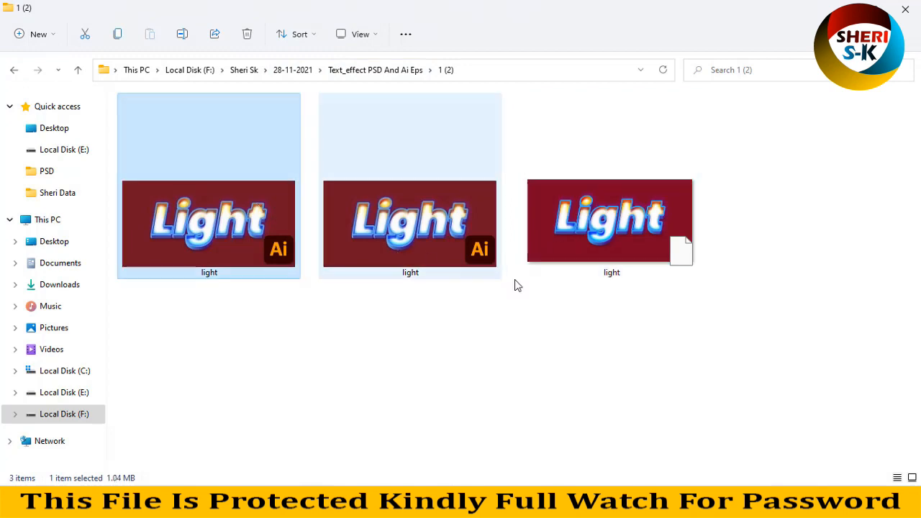
{"action": "mouse_move", "coordinate": [616, 247]}
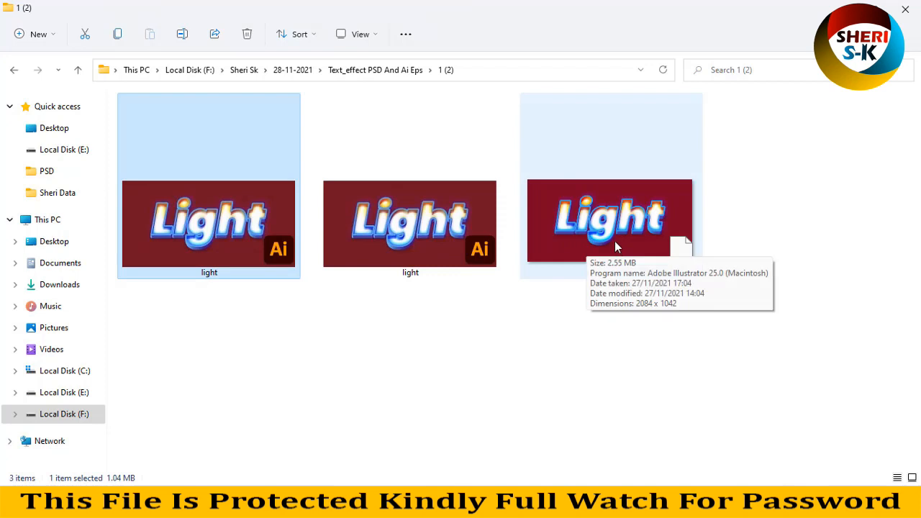
{"action": "mouse_move", "coordinate": [11, 69]}
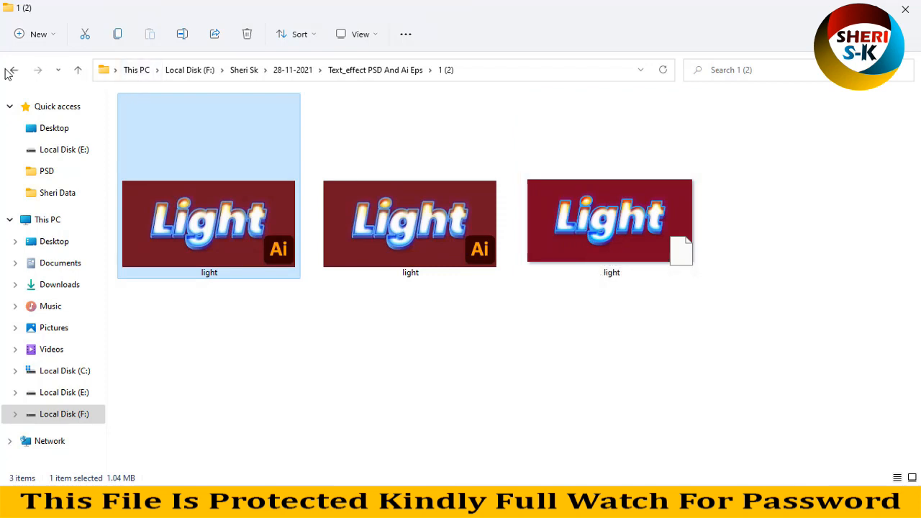
Enter folder 1 (4) and display its Magic Sword files as extra large thumbnails.
{"action": "left_click", "coordinate": [12, 71]}
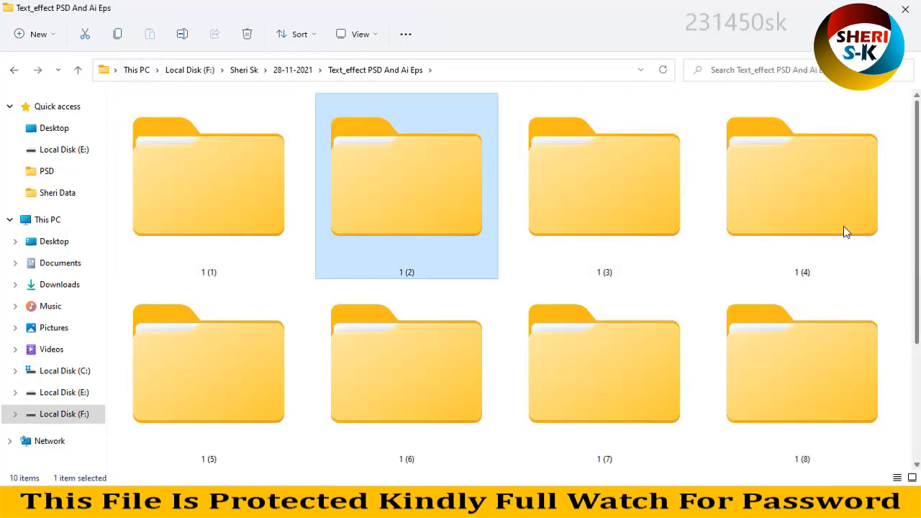
{"action": "double_click", "coordinate": [803, 180]}
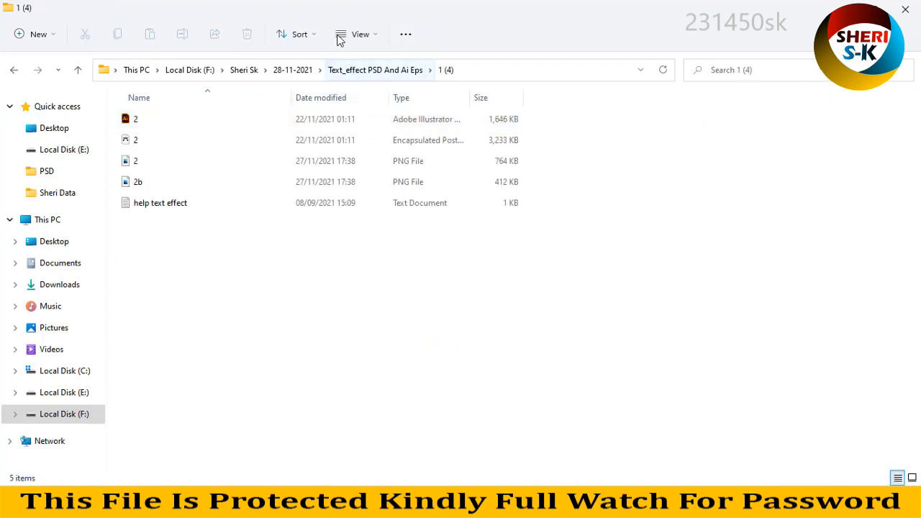
{"action": "left_click", "coordinate": [135, 118]}
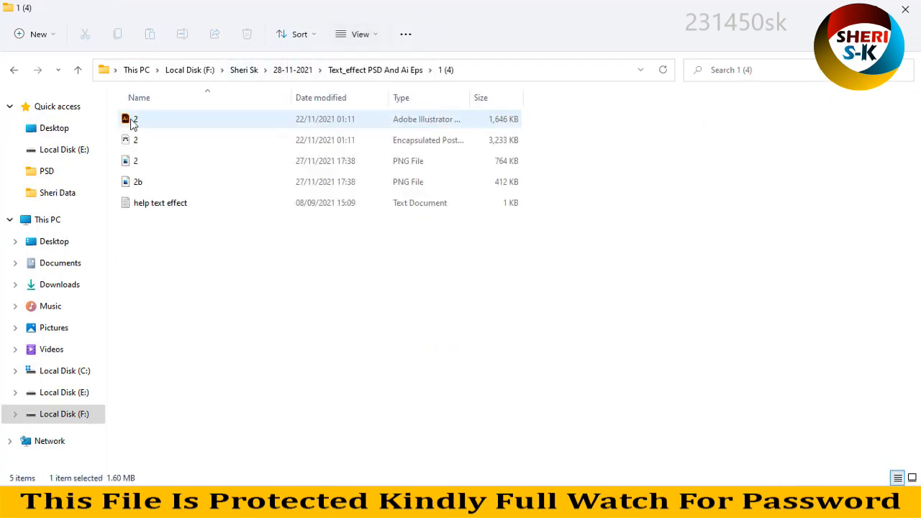
{"action": "left_click", "coordinate": [356, 34]}
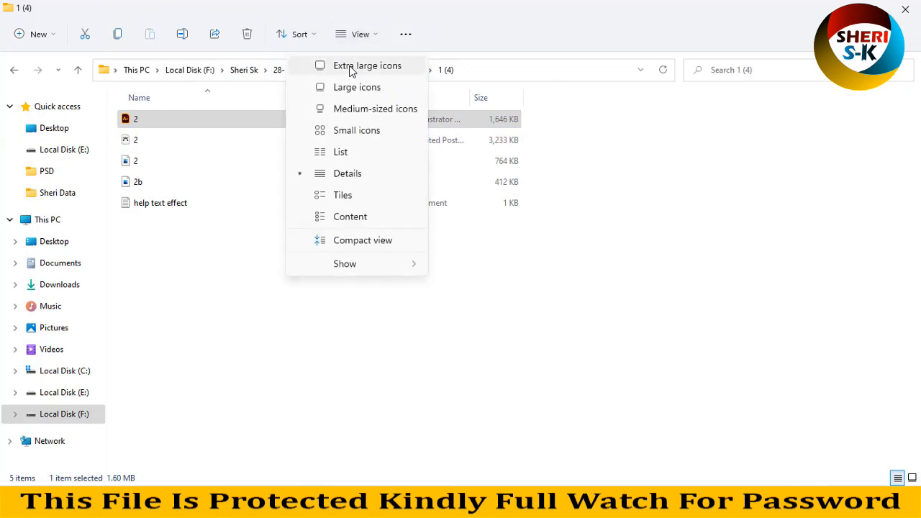
{"action": "left_click", "coordinate": [369, 66]}
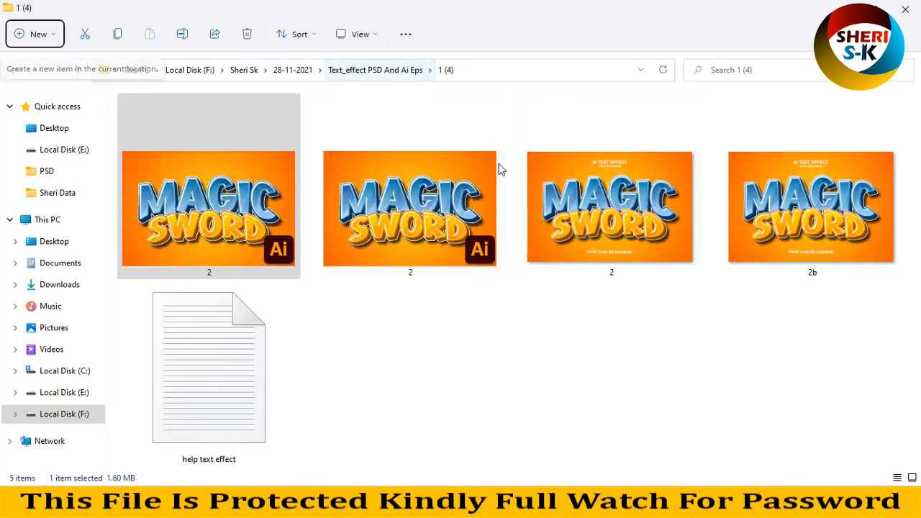